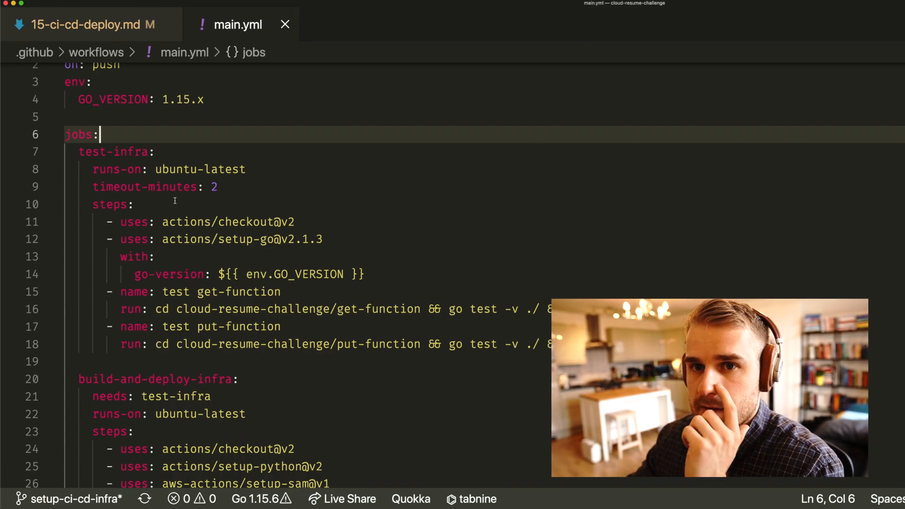
Review the test-infra job and the build-and-deploy-infra job's needs key in main.yml
double_click(79, 134)
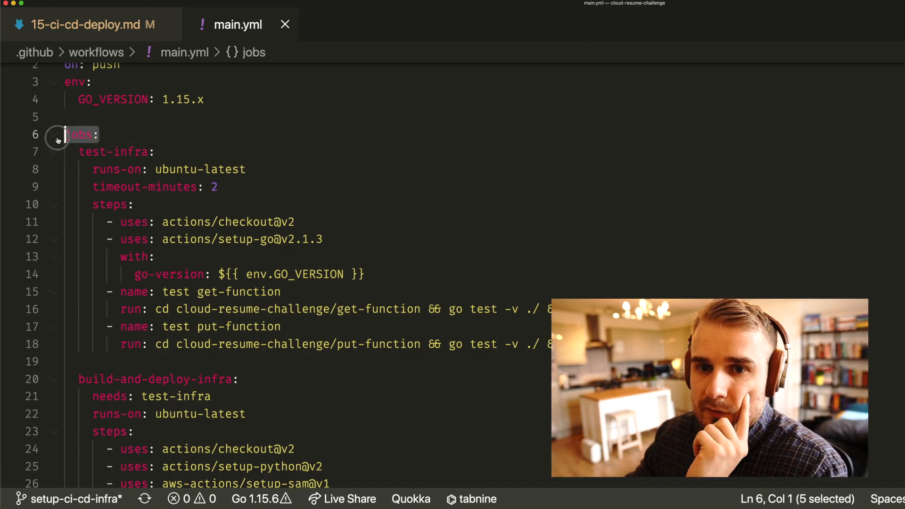
drag(67, 134, 135, 204)
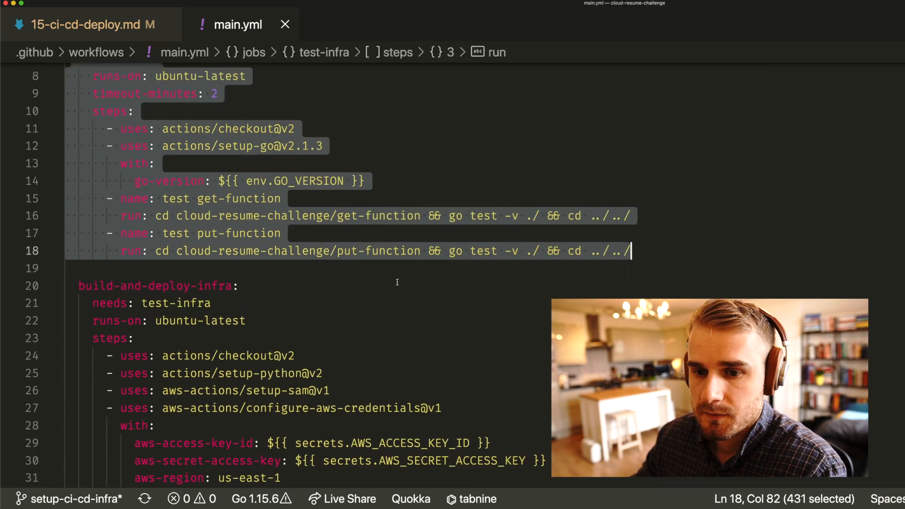
scroll(down, 3)
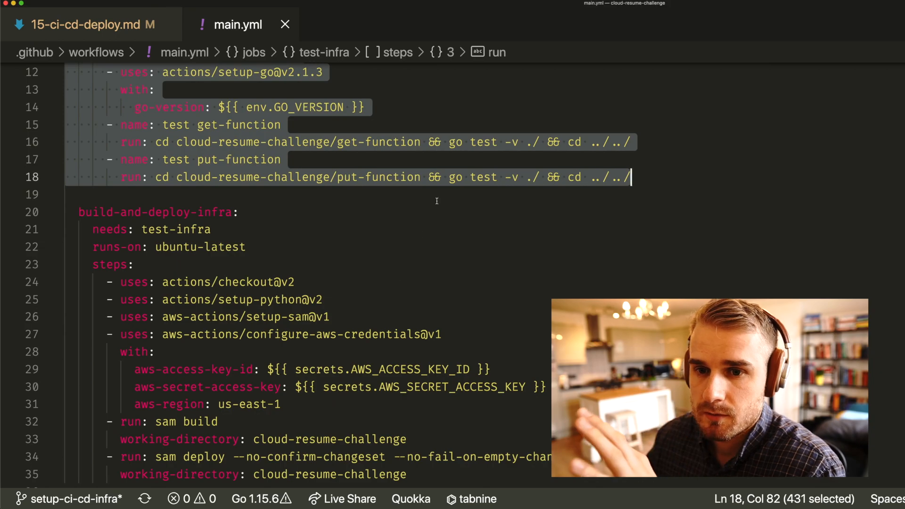
scroll(down, 3)
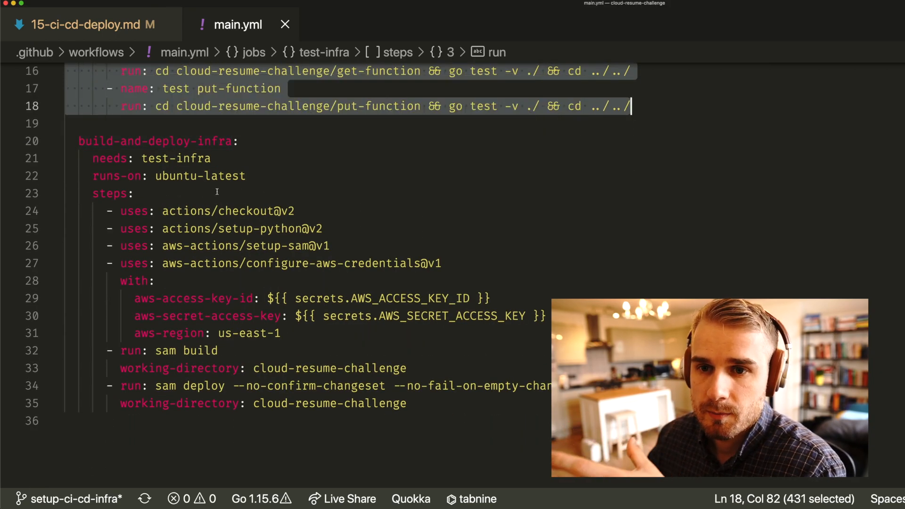
click(136, 194)
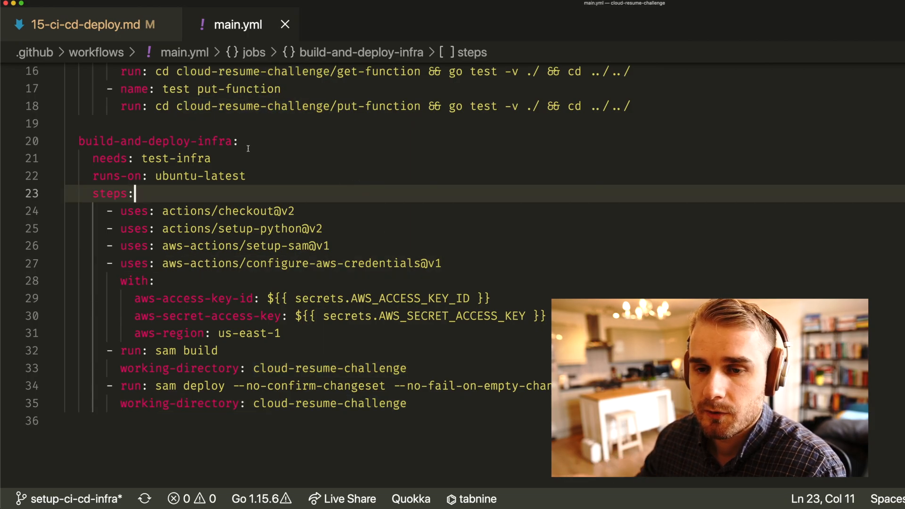
click(84, 141)
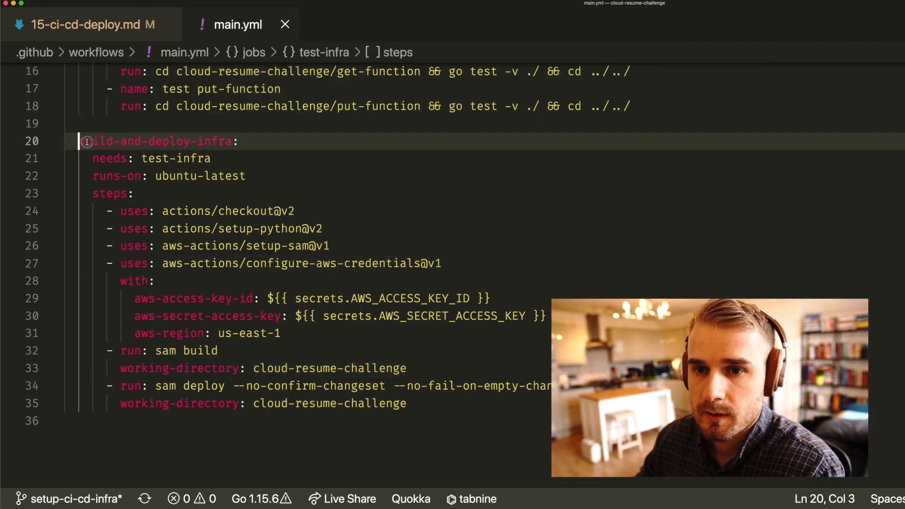
double_click(156, 141)
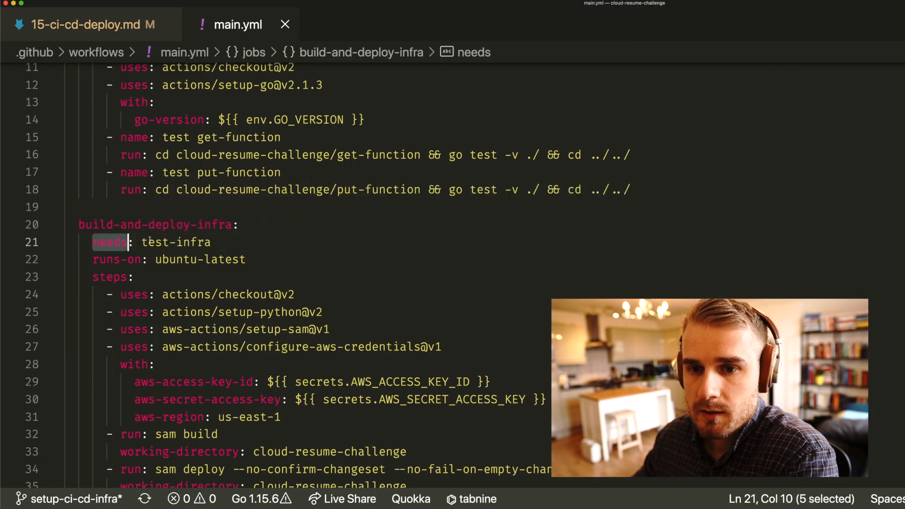
Walk through the credentials, setup-sam and sam build steps, then view the CI/CD instructions
scroll(up, 3)
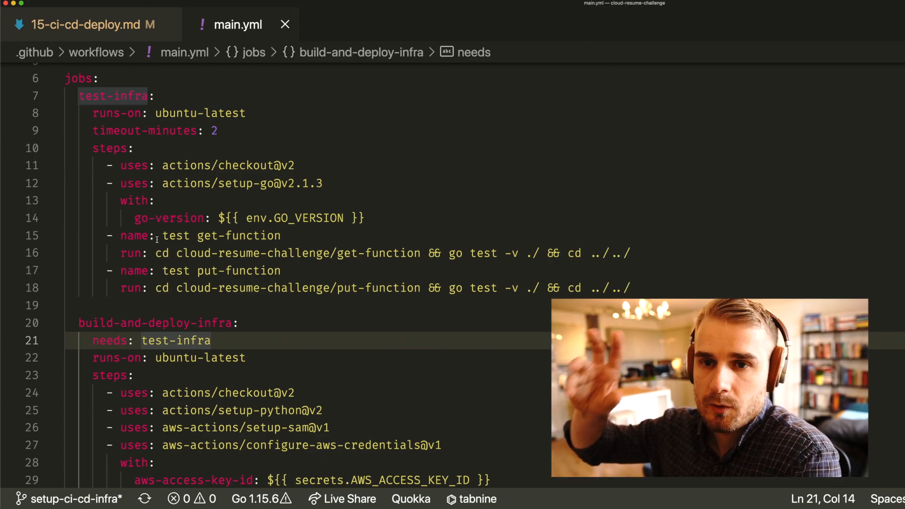
scroll(down, 3)
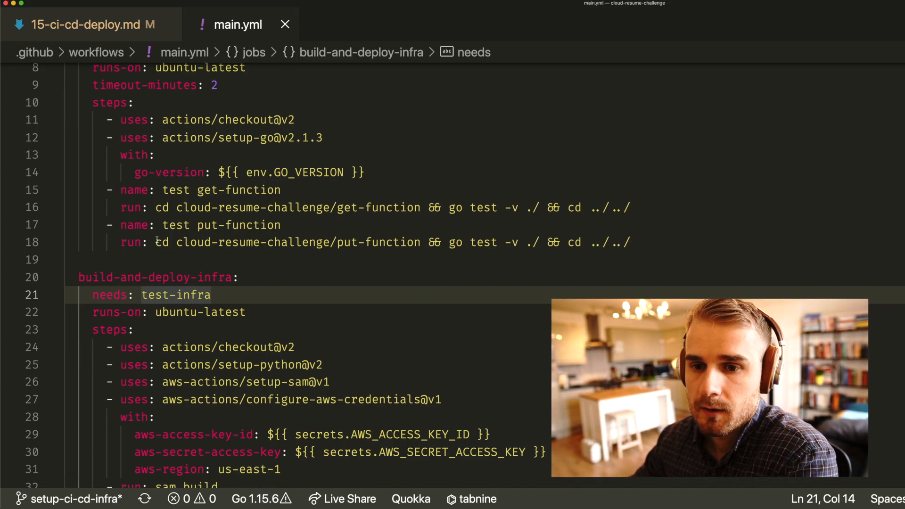
scroll(down, 3)
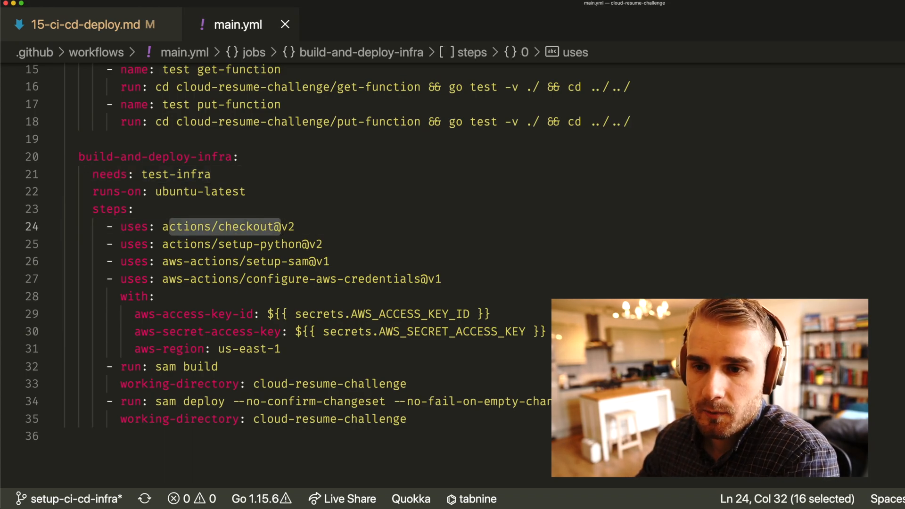
click(153, 296)
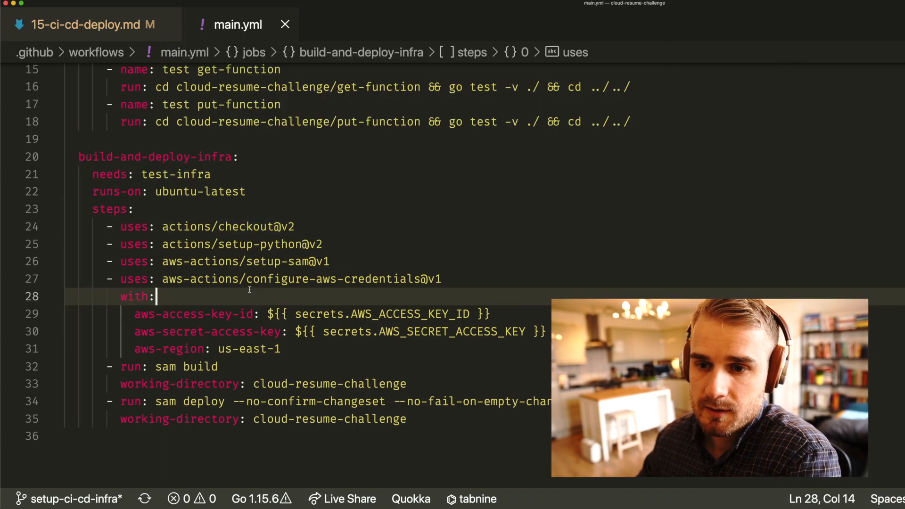
click(263, 262)
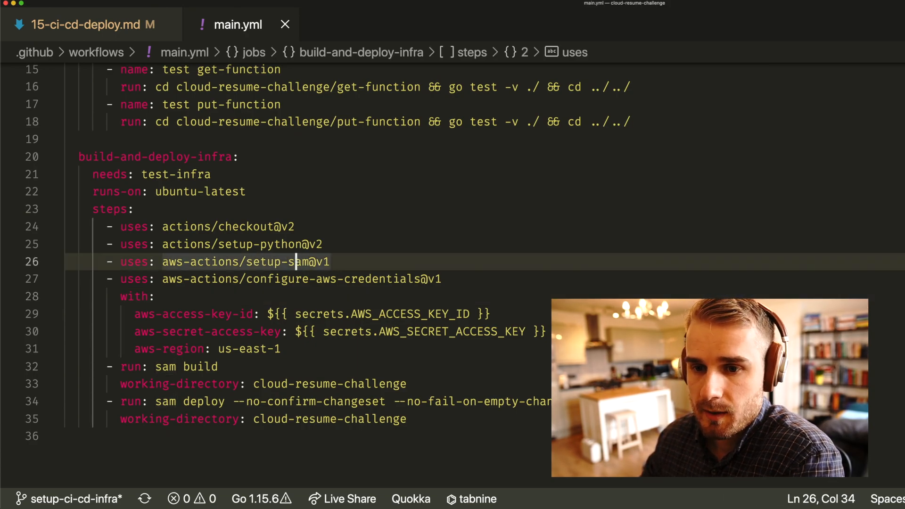
scroll(up, 3)
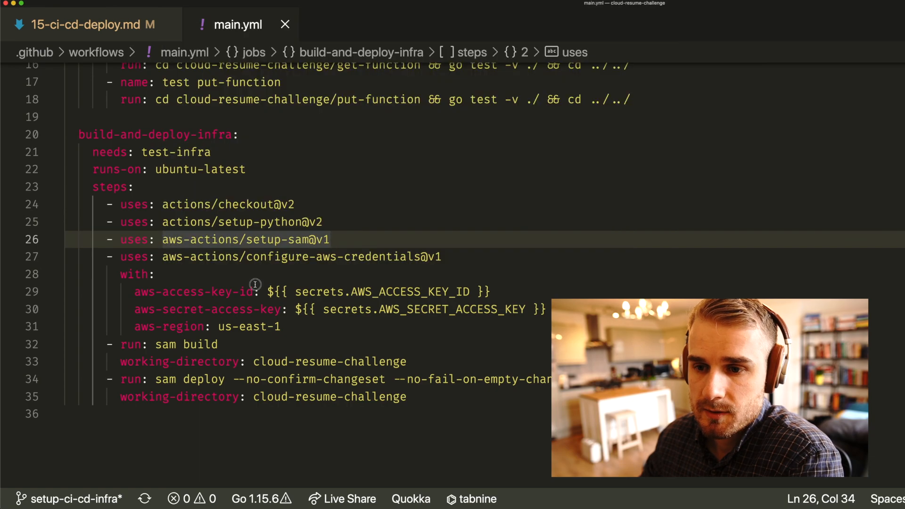
click(252, 291)
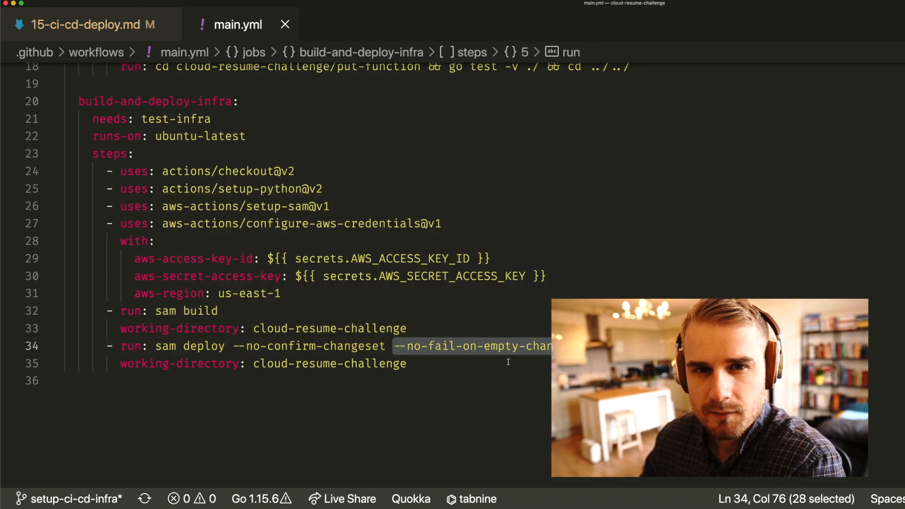
click(488, 381)
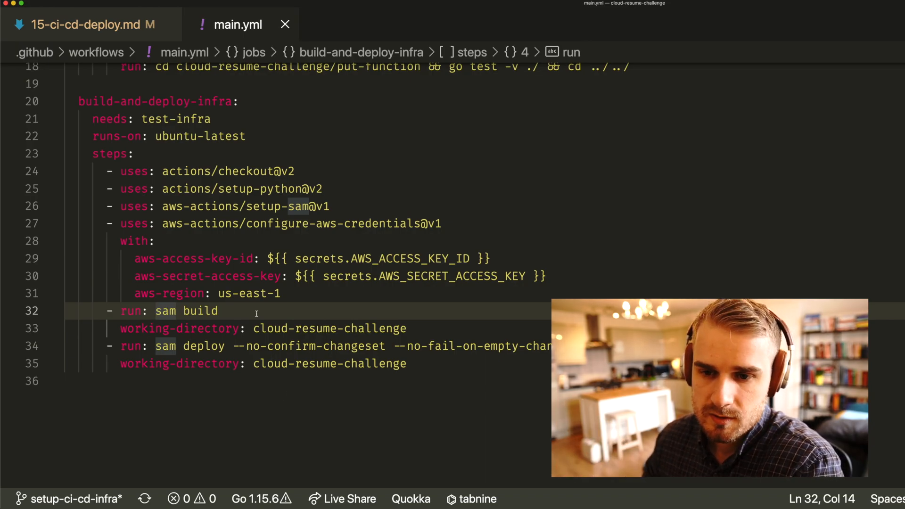
scroll(up, 3)
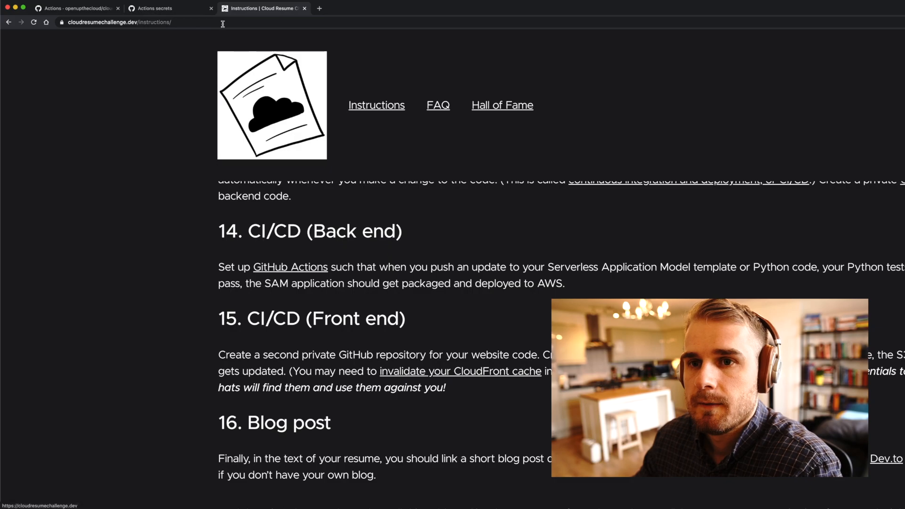
Open workflow run #15, 'feat: introduce CI/CD for the infra build / deploy'
click(75, 8)
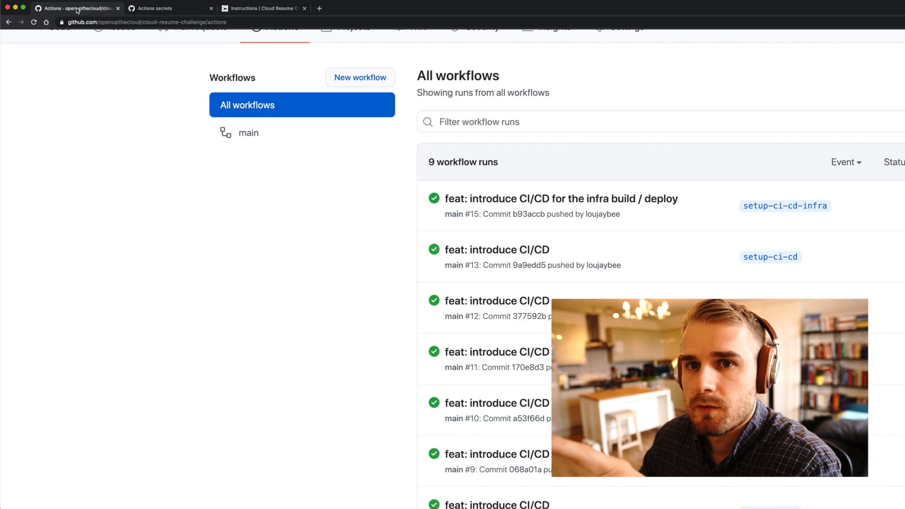
scroll(up, 3)
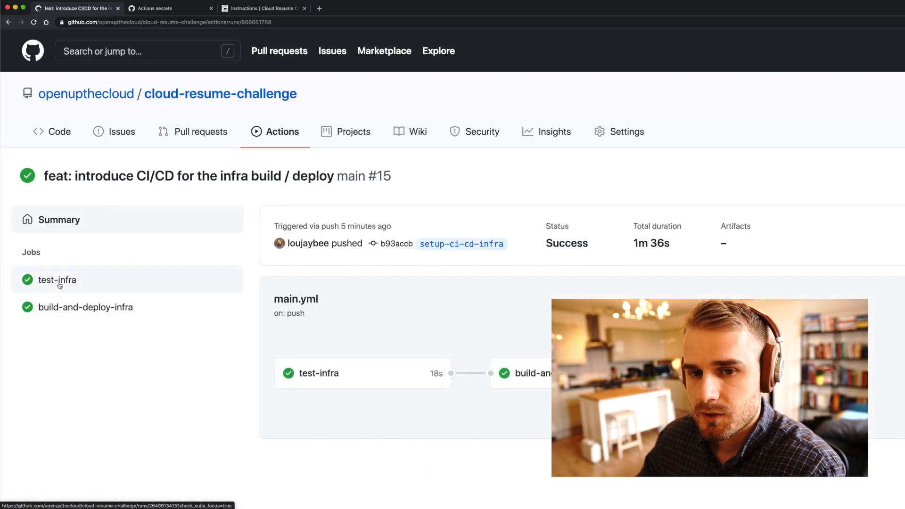
mouse_move(85, 306)
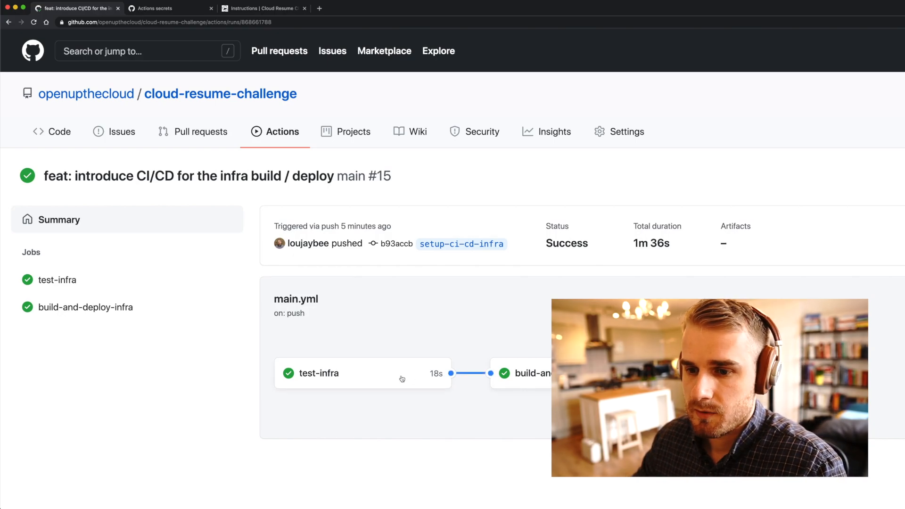
mouse_move(524, 373)
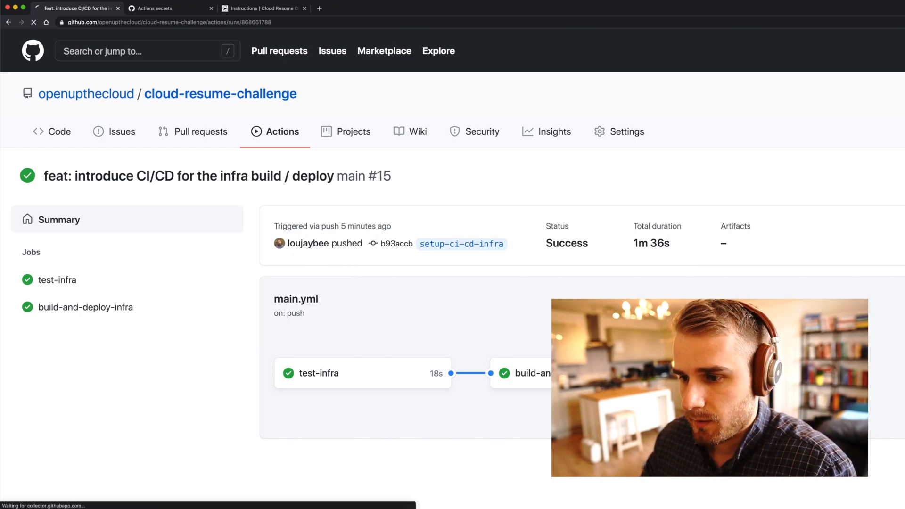
Inspect the build-and-deploy-infra log's sam build and sam deploy step output
click(85, 307)
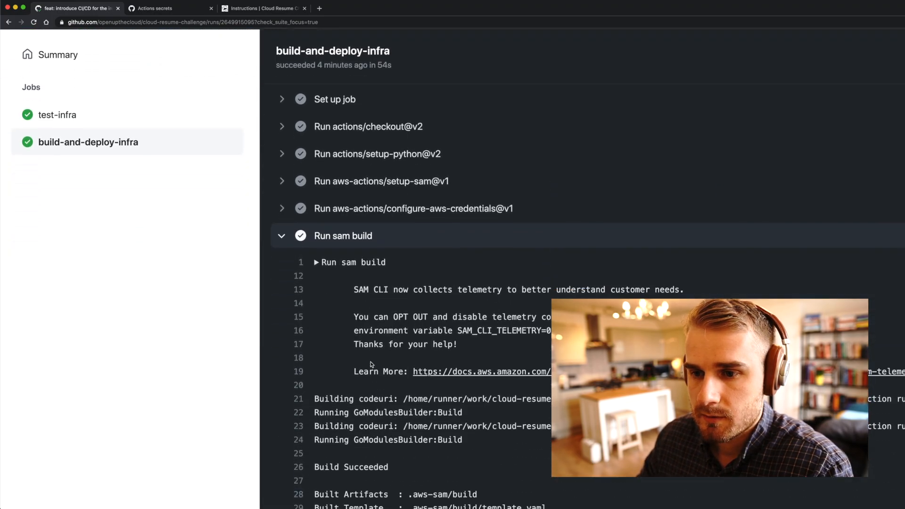
scroll(down, 3)
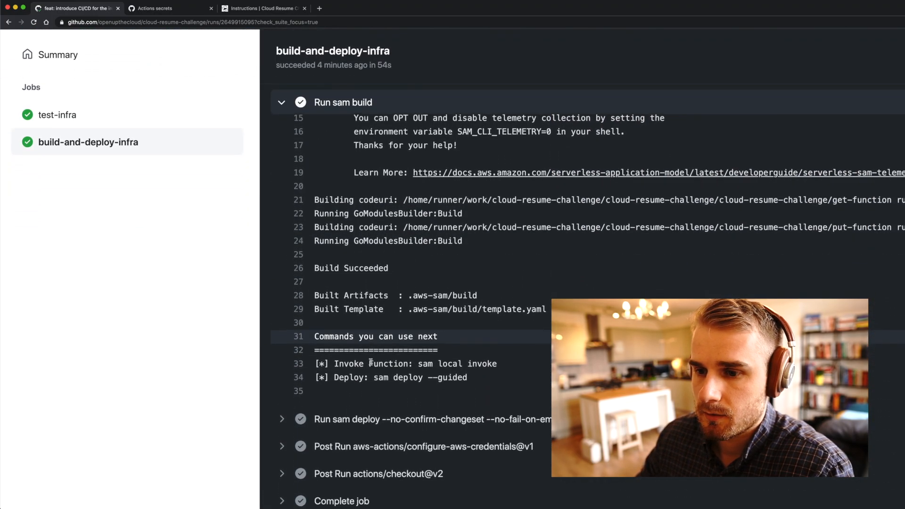
scroll(down, 3)
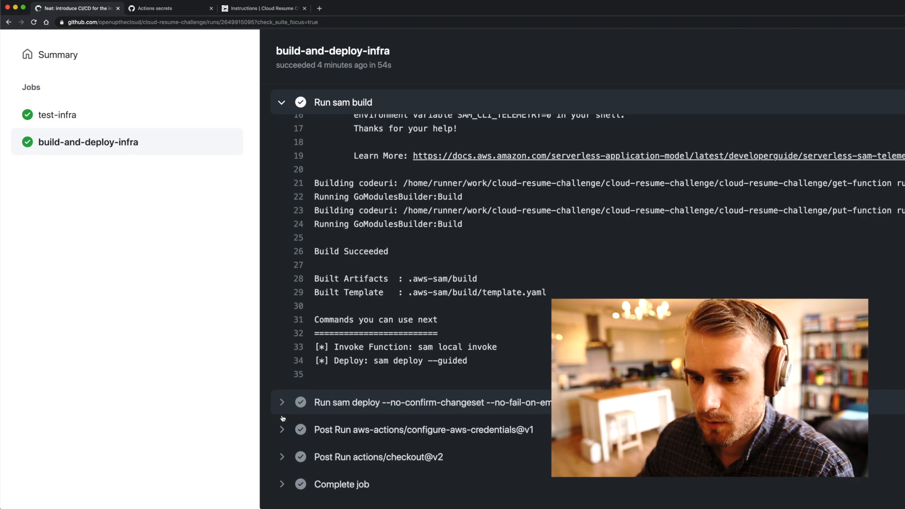
click(282, 402)
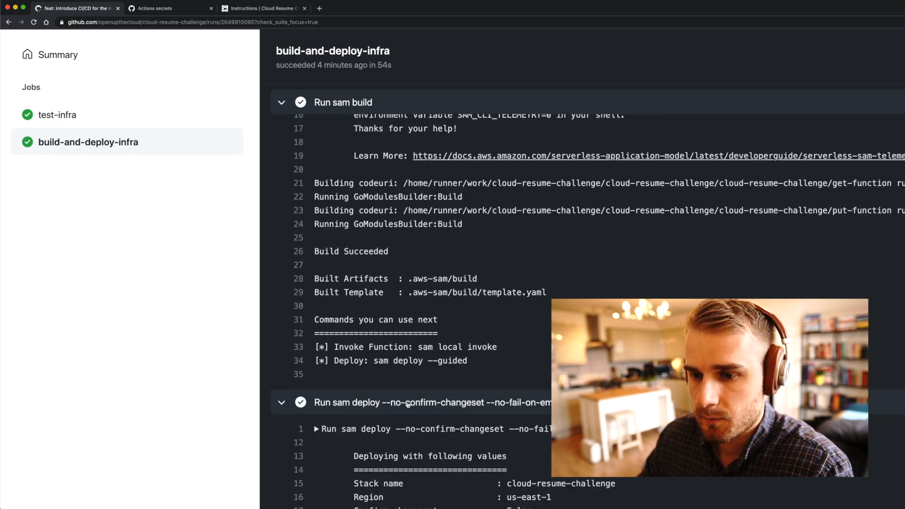
scroll(down, 3)
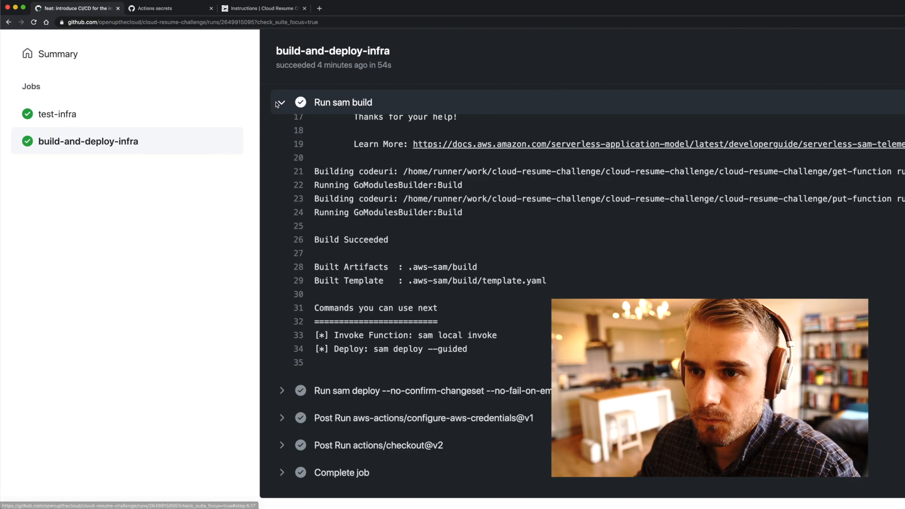
click(281, 102)
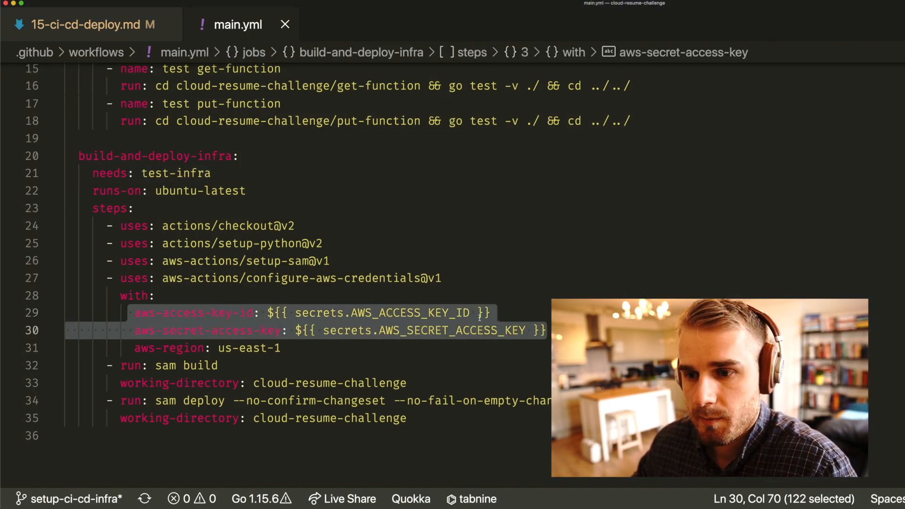
click(296, 312)
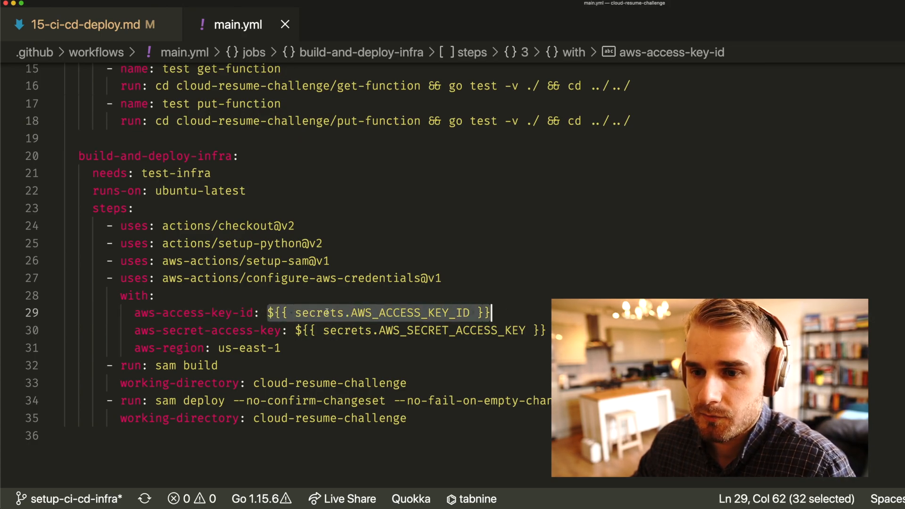
click(285, 312)
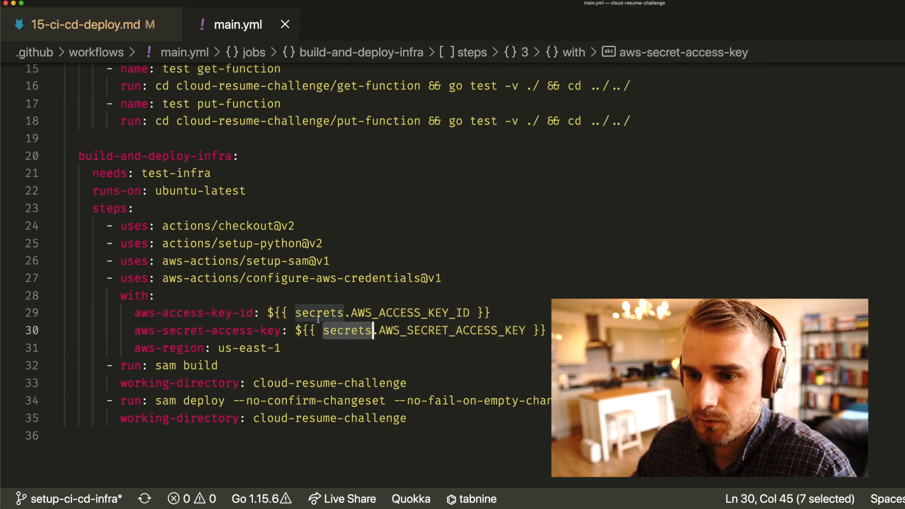
click(351, 312)
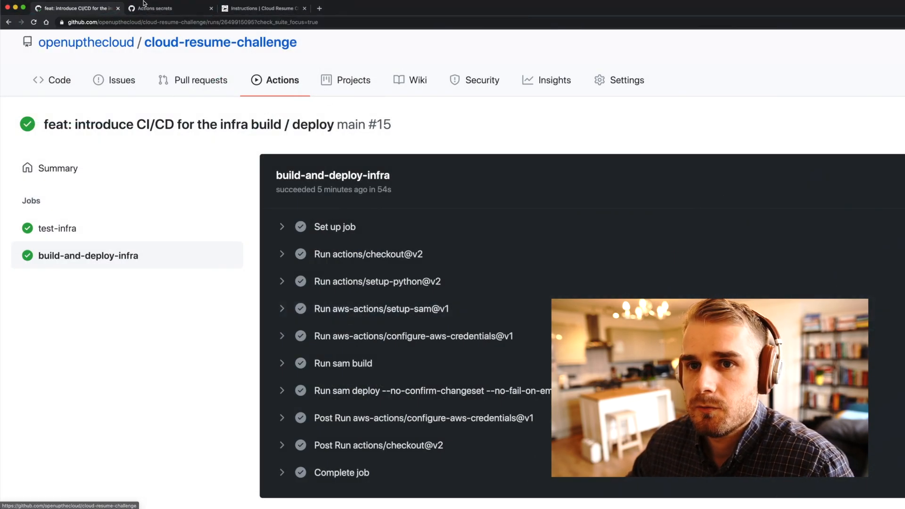
View the repository secrets AWS_ACCESS_KEY_ID and the AWS secret access key
click(167, 8)
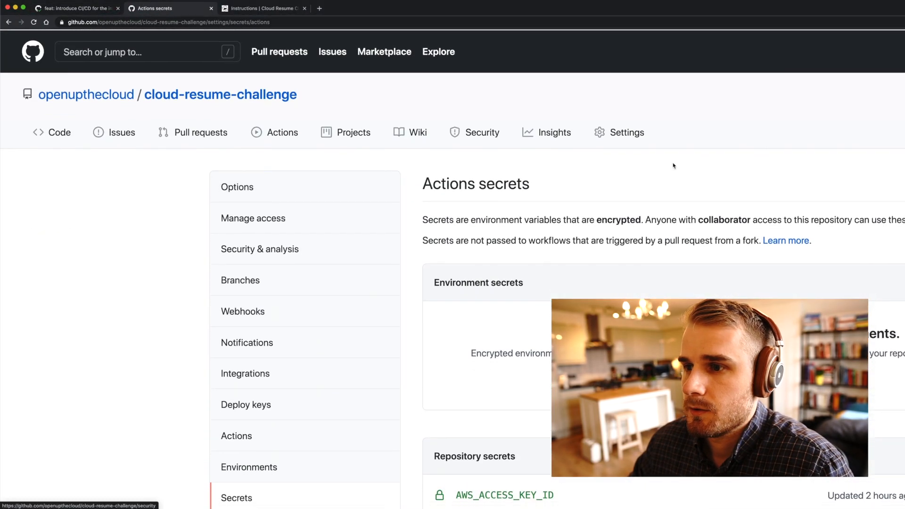
scroll(down, 3)
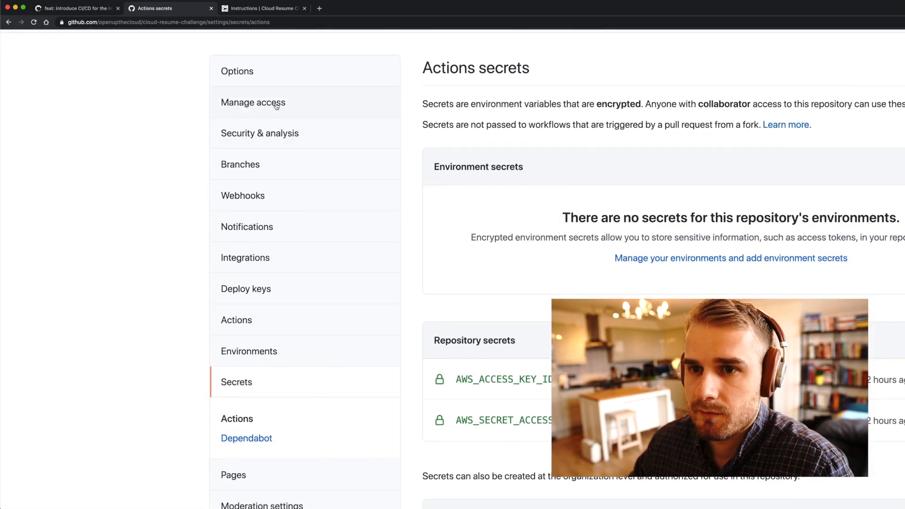
scroll(down, 3)
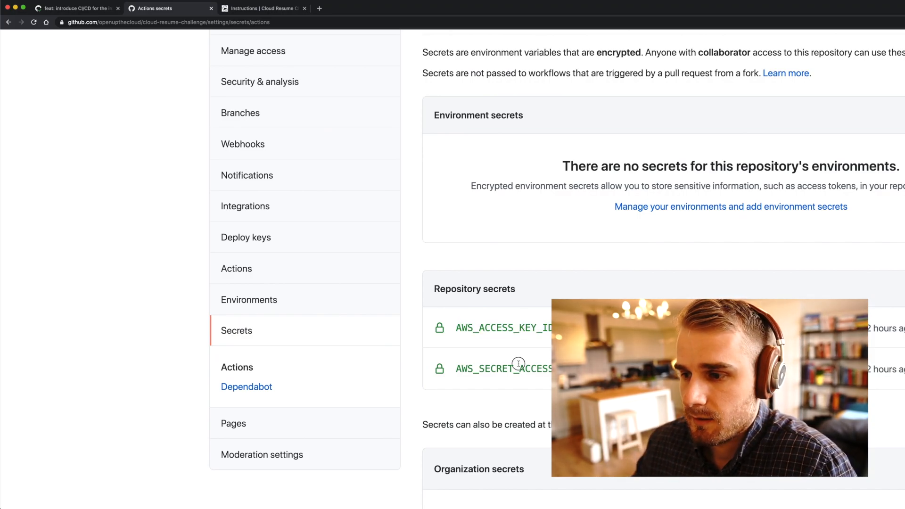
scroll(up, 3)
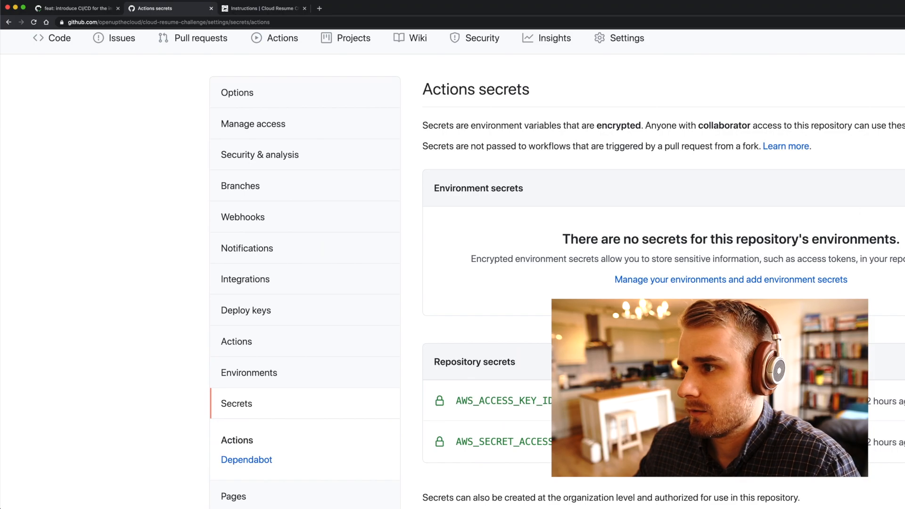